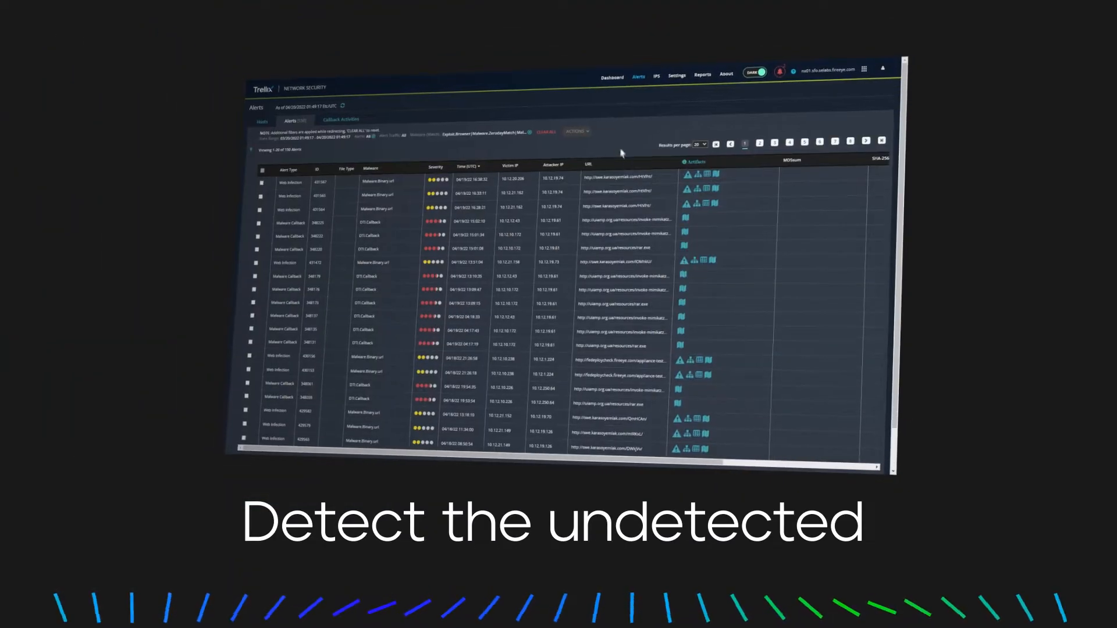
Open IPS Events from the Alerts table to list the Mimikatz malicious file transfer detections.
left_click(611, 77)
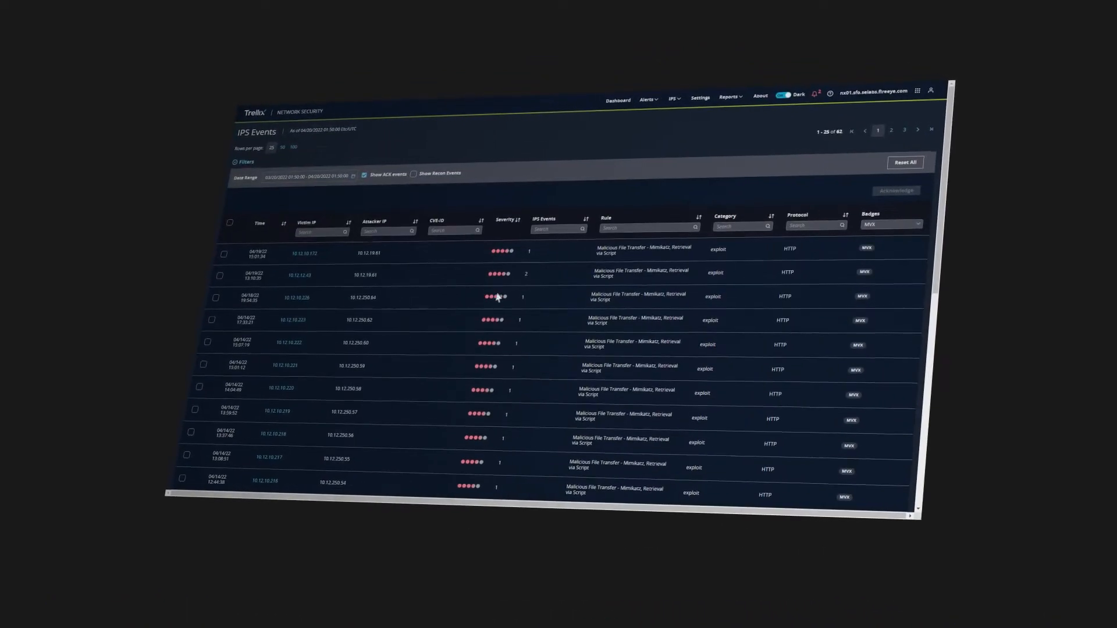
left_click(616, 99)
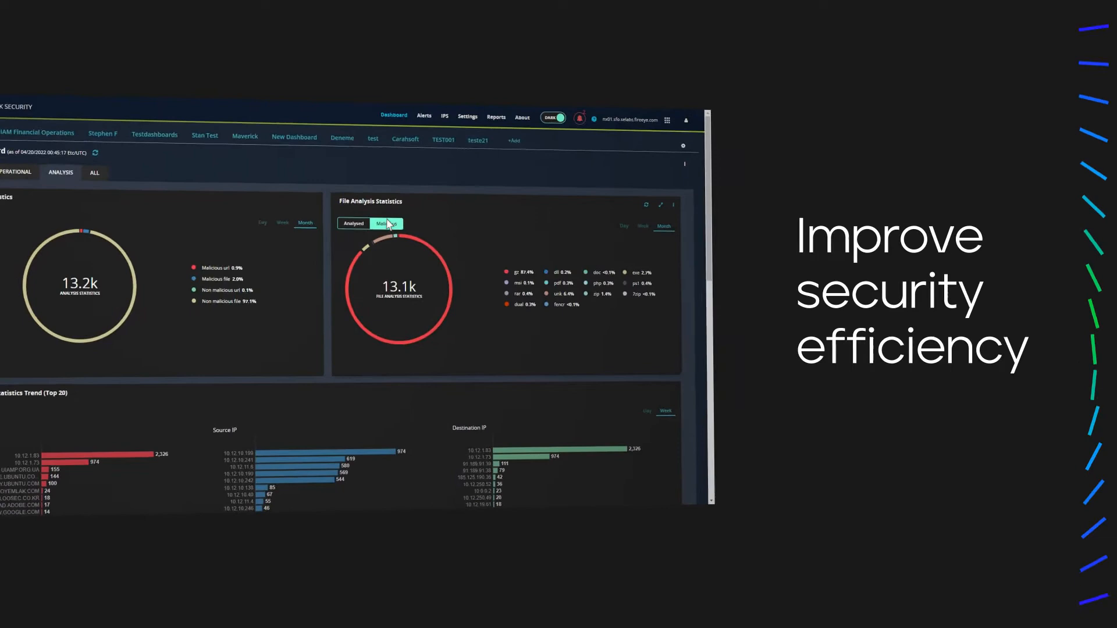
Review File Analysis Statistics, then show the empty Helix and Commbroker Evidence Collector settings.
left_click(385, 223)
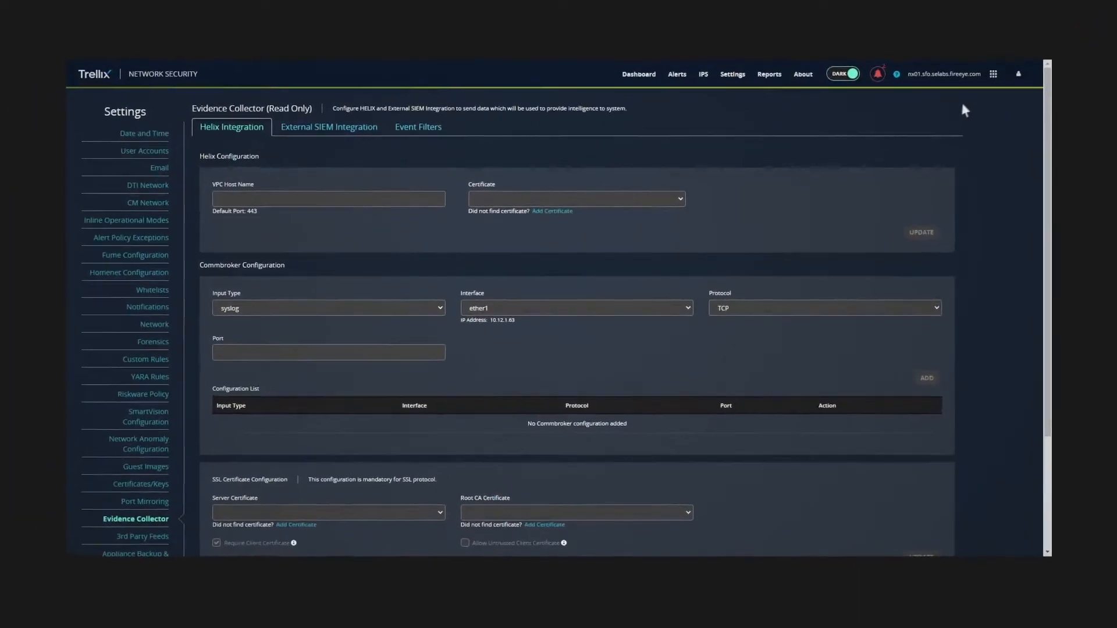
left_click(328, 127)
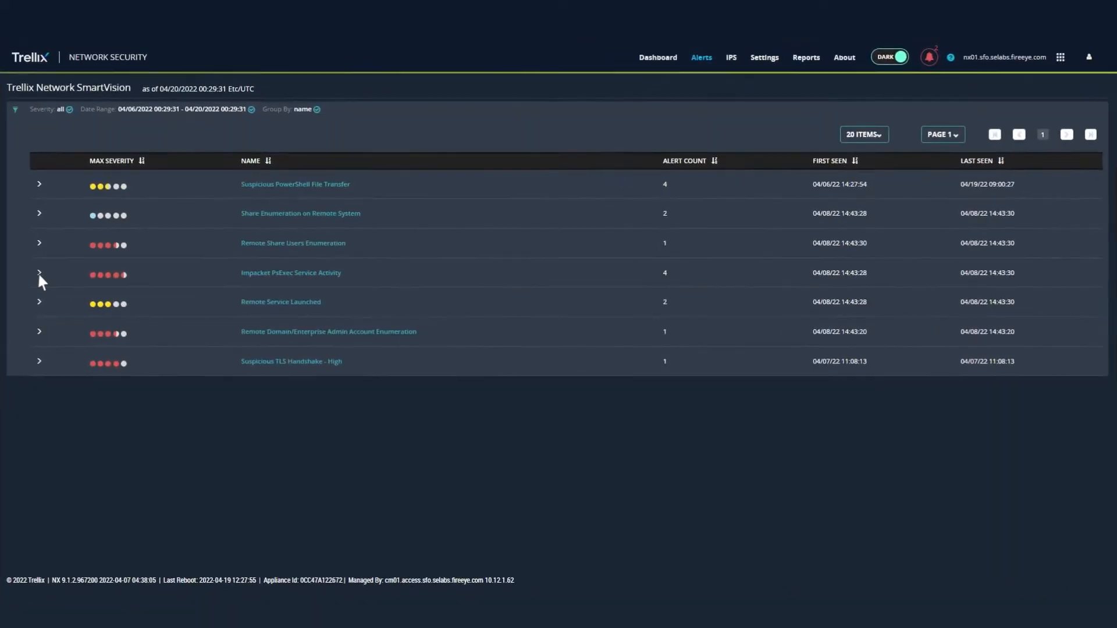
Show SmartVision's suspicious activity groups with severity, alert counts and first/last seen times.
left_click(39, 273)
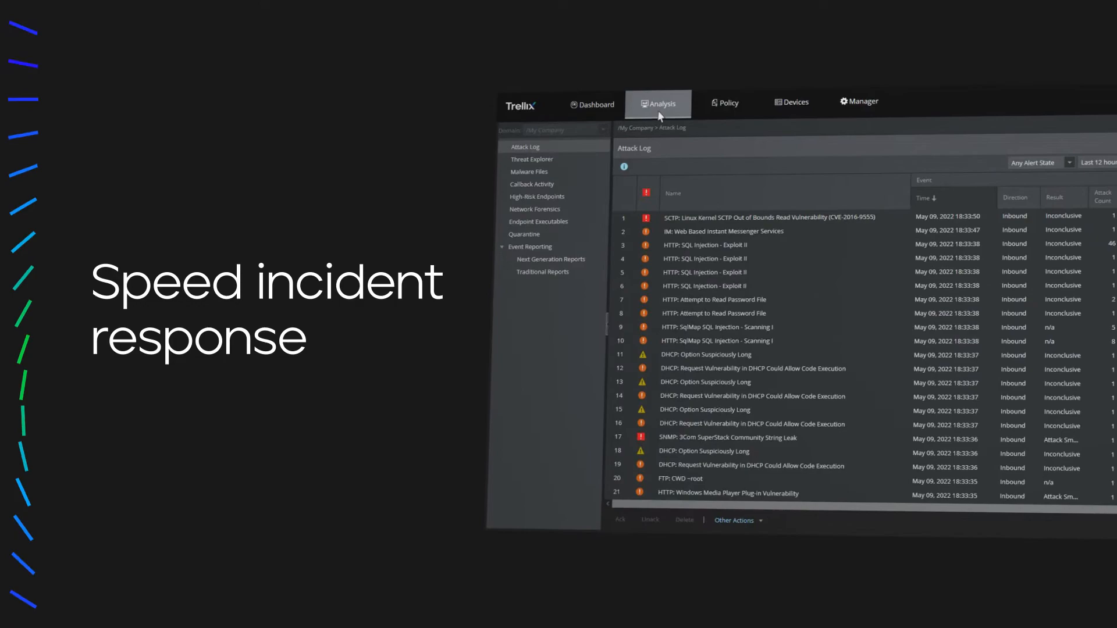
Switch from the Attack Log to Threat Explorer for top attacks, attackers and targets.
left_click(532, 159)
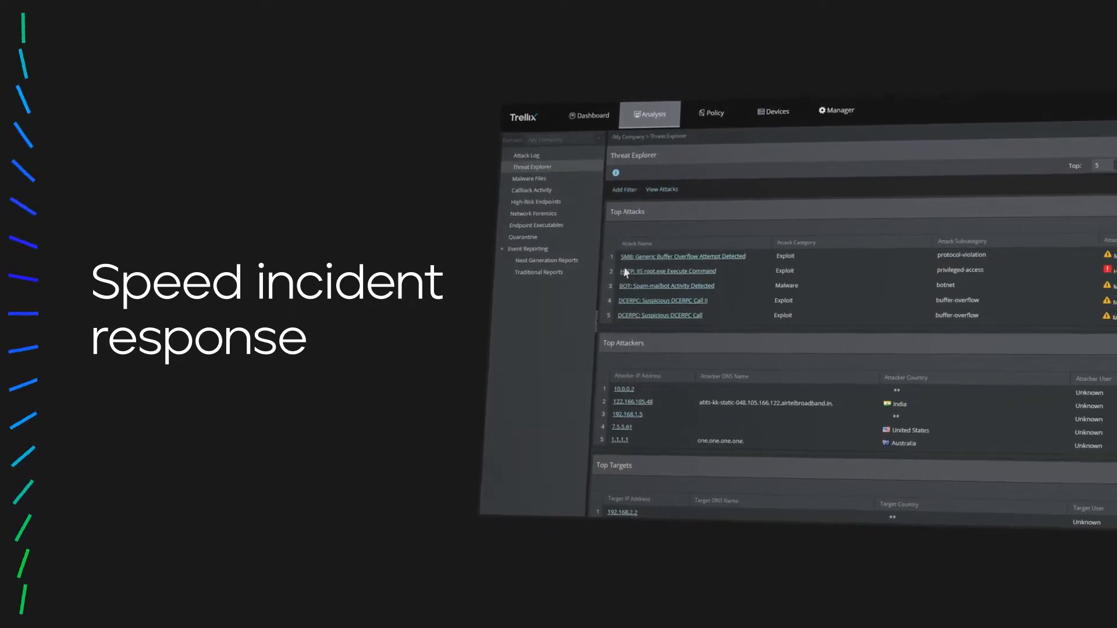